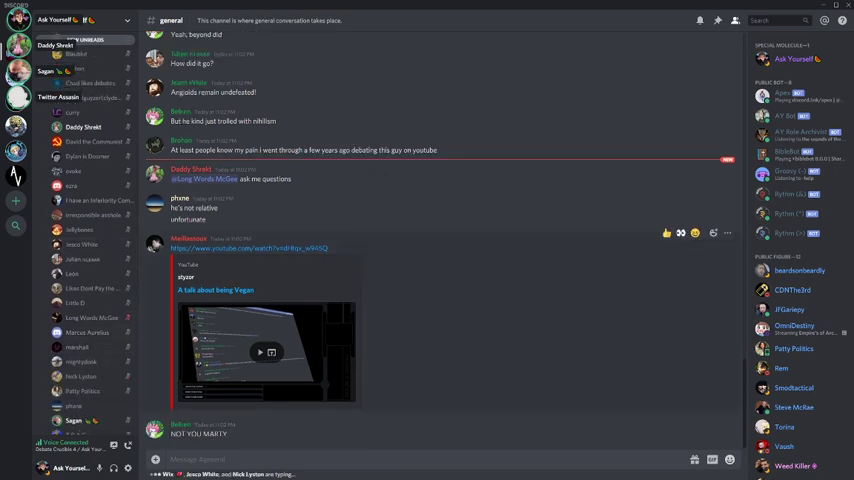
Scroll down the #general chat to reach the newest messages
{"action": "scroll", "scroll_direction": "down", "scroll_amount": 3}
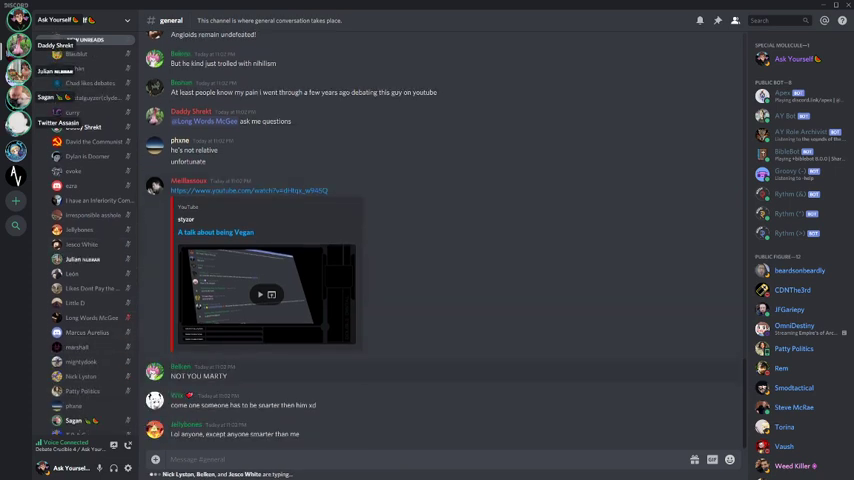
{"action": "scroll", "scroll_direction": "down", "scroll_amount": 3}
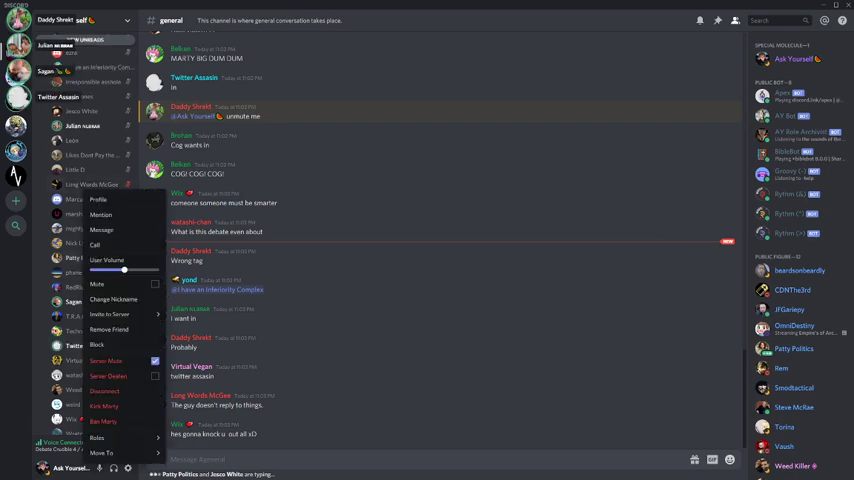
Dismiss the voice member's context menu and return to the #general chat
{"action": "left_click", "coordinate": [112, 300]}
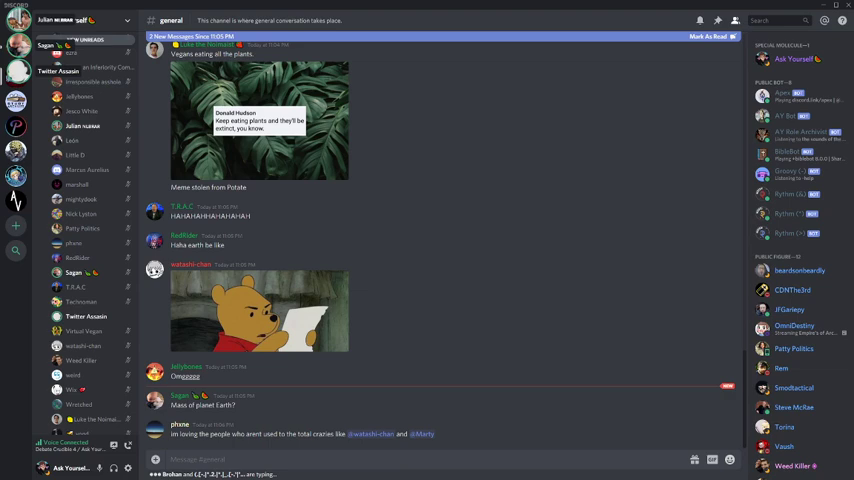
{"action": "scroll", "scroll_direction": "down", "scroll_amount": 3}
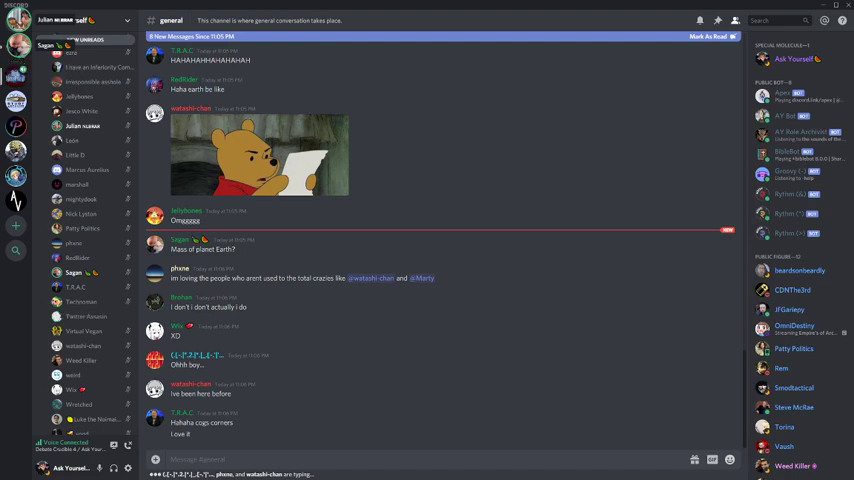
{"action": "scroll", "scroll_direction": "down", "scroll_amount": 3}
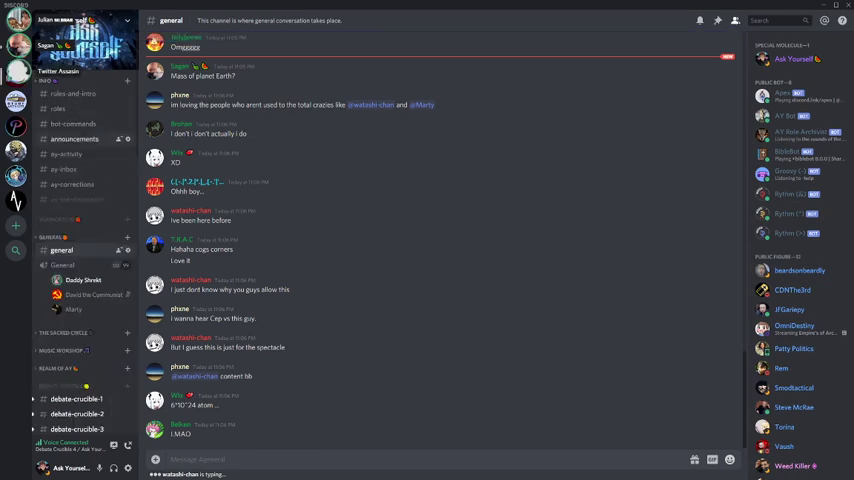
{"action": "left_click", "coordinate": [76, 140]}
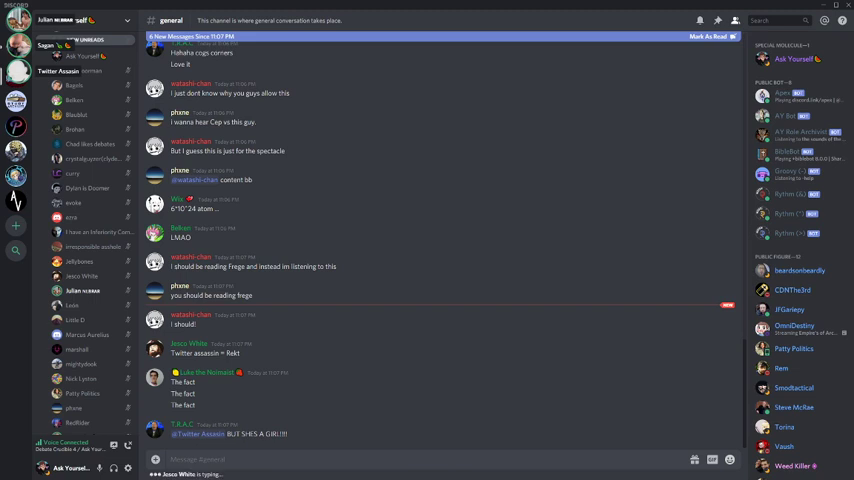
Scroll the #general chat and bring up moderation options for a voice channel member
{"action": "left_click", "coordinate": [708, 36]}
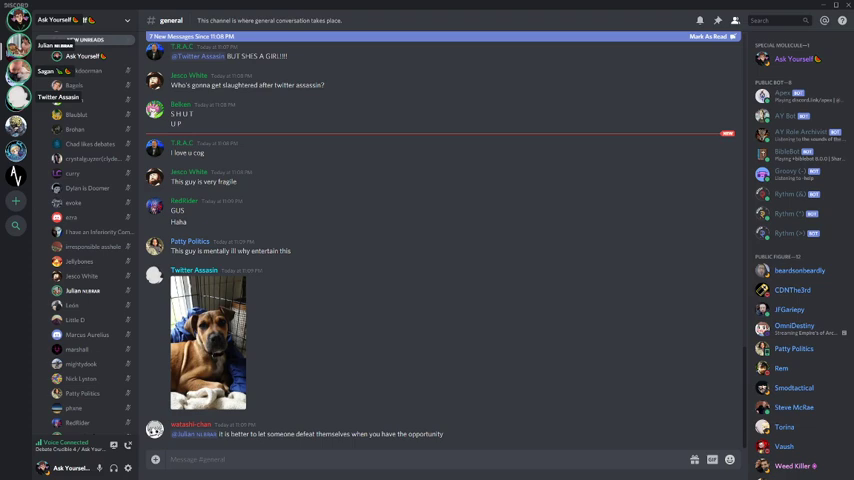
{"action": "scroll", "scroll_direction": "down", "scroll_amount": 3}
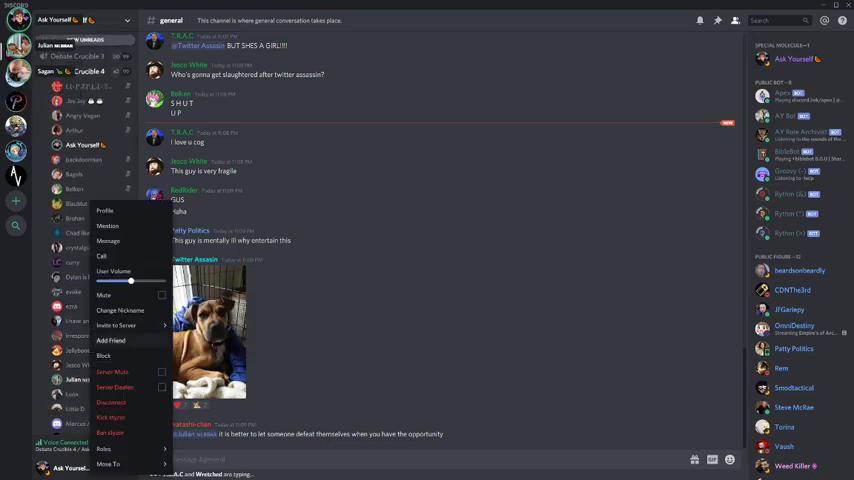
Bring up the moderation options for the next member in the voice channel list
{"action": "left_click", "coordinate": [160, 372]}
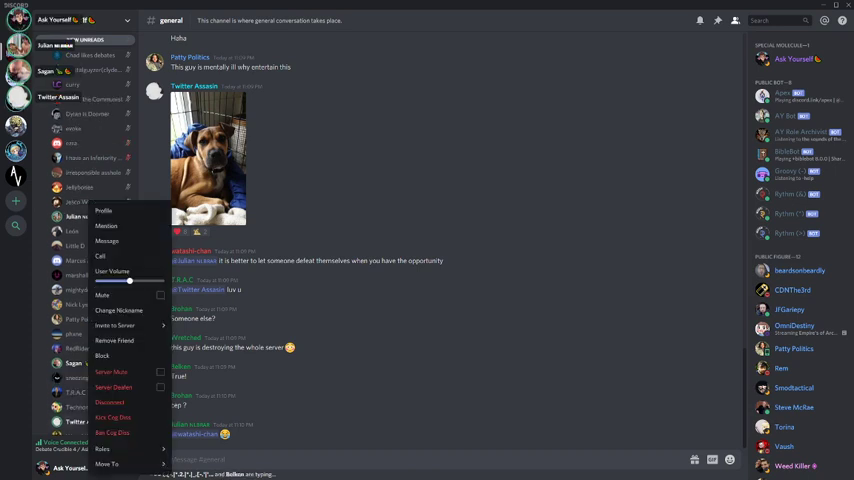
Close the member's context menu so the #general conversation shows again
{"action": "left_click", "coordinate": [160, 372]}
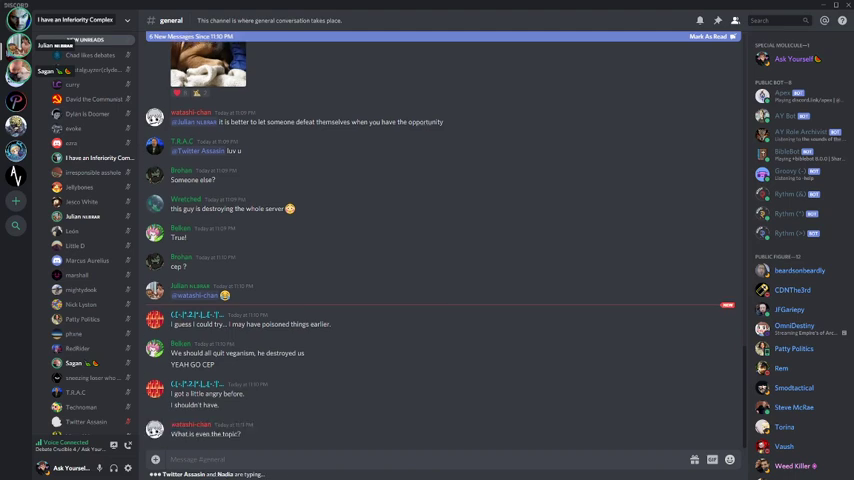
{"action": "scroll", "scroll_direction": "down", "scroll_amount": 3}
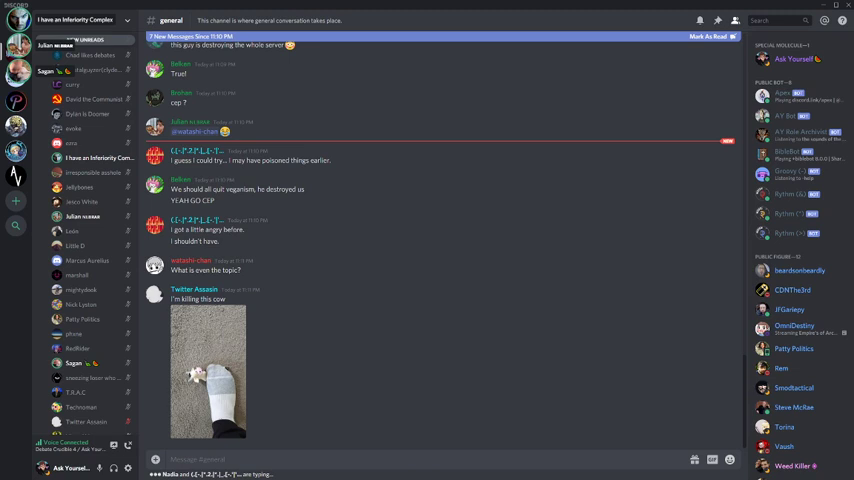
{"action": "scroll", "scroll_direction": "down", "scroll_amount": 3}
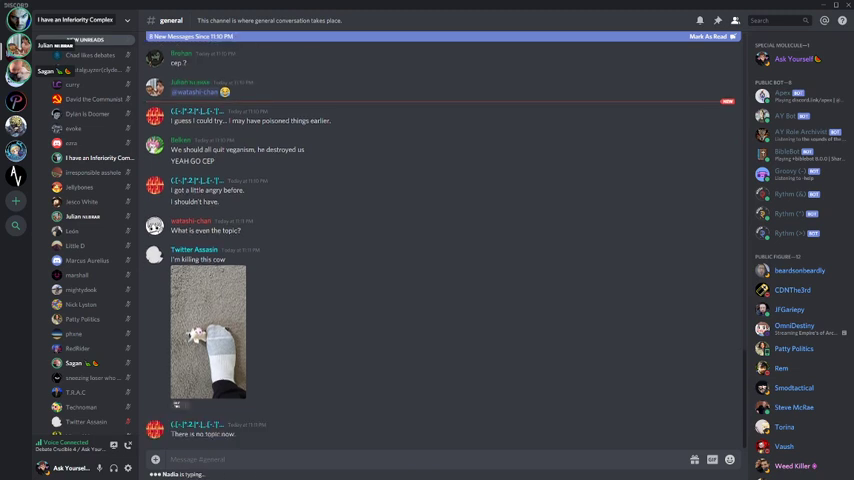